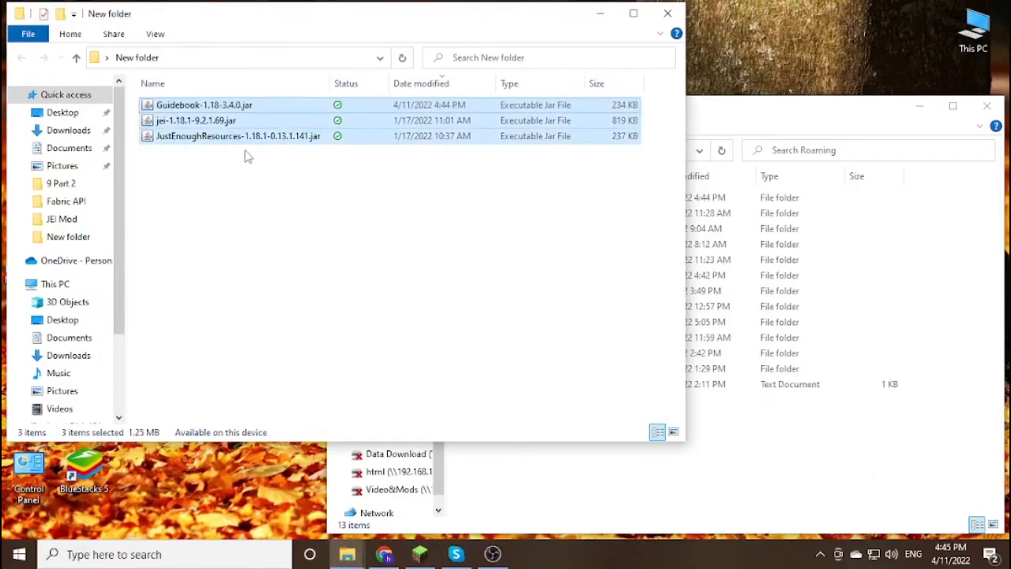
# Move the Guidebook, JEI and Just Enough Resources jars into the .minecraft mods folder.
pyautogui.click(203, 104)
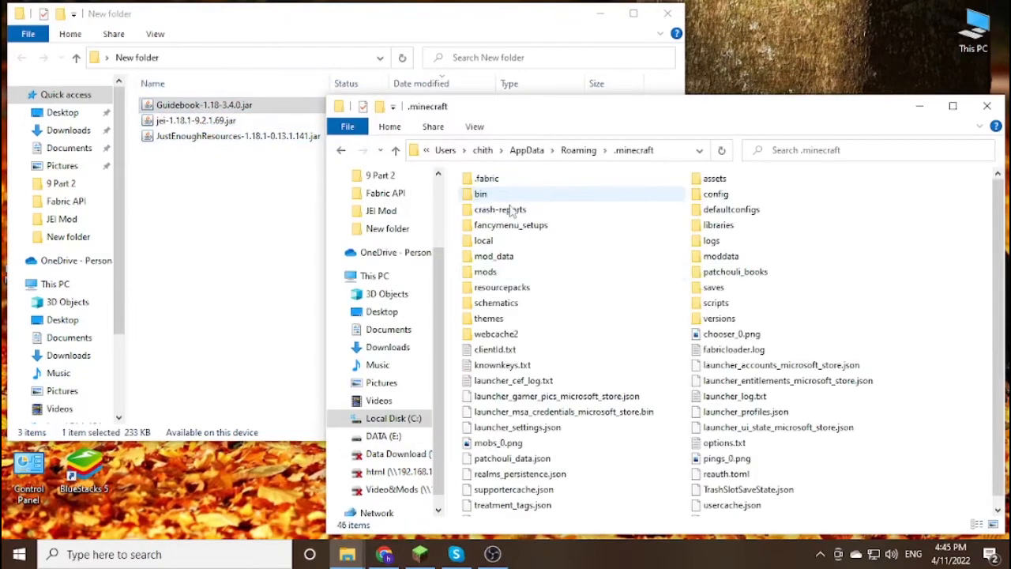
pyautogui.doubleClick(486, 272)
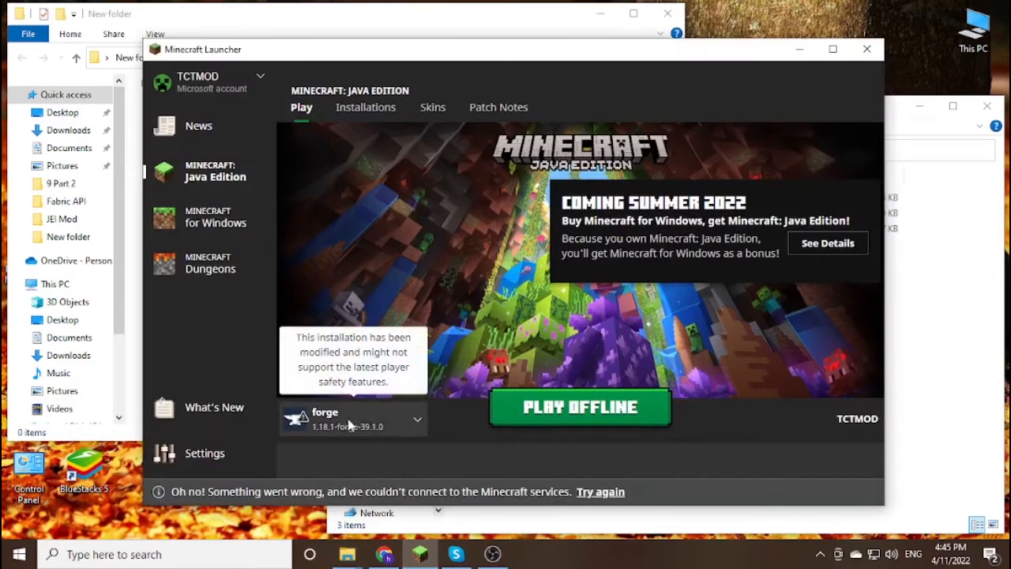
# Launch the forge 1.18.1 installation with Play Offline.
pyautogui.click(579, 407)
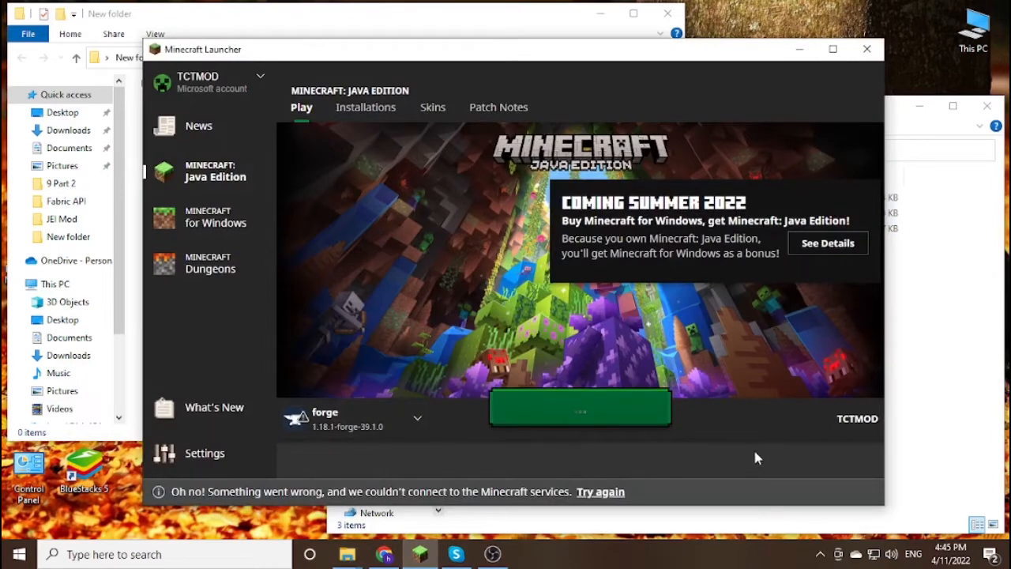
pyautogui.click(600, 491)
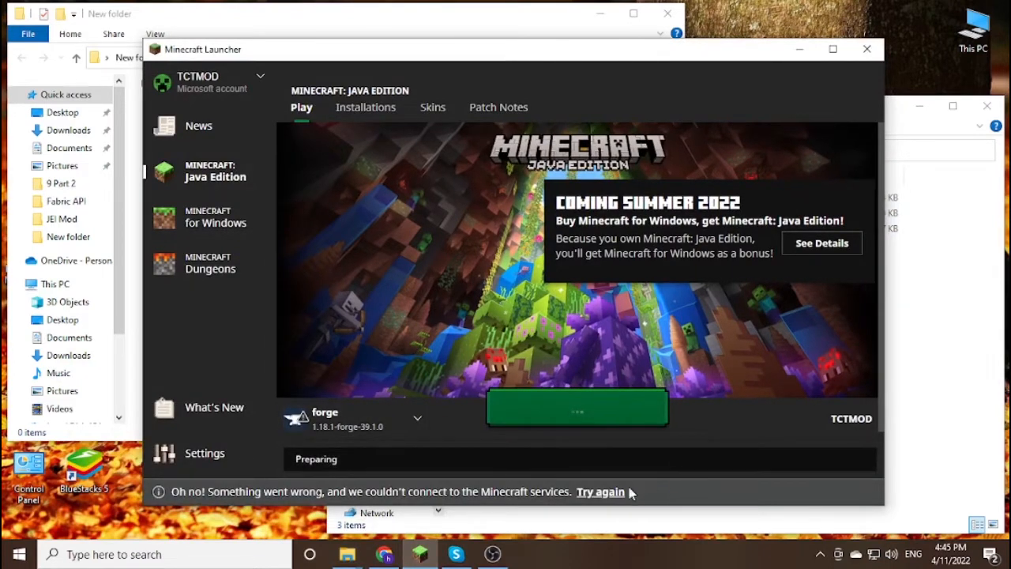
pyautogui.click(817, 554)
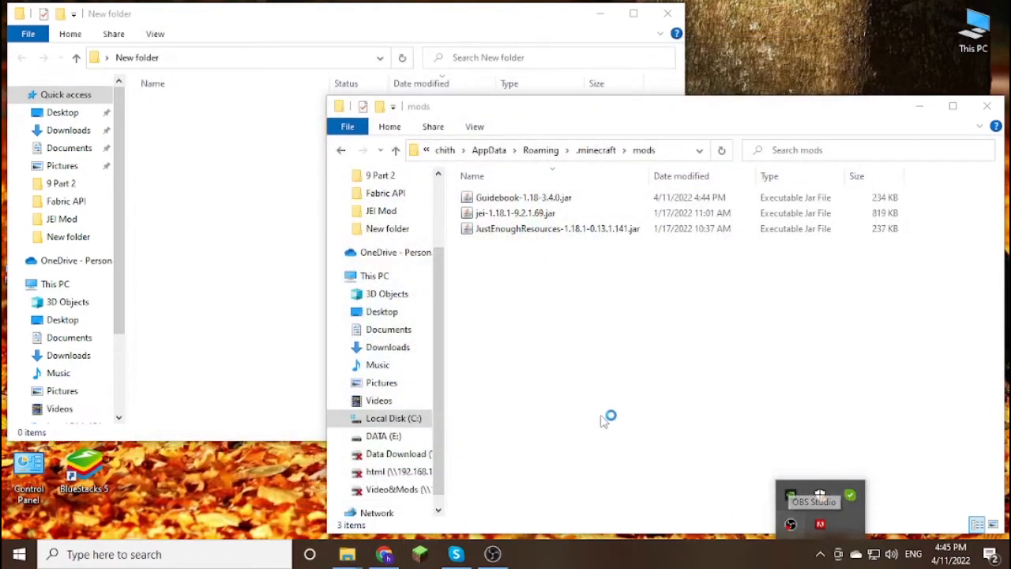
pyautogui.moveTo(572, 341)
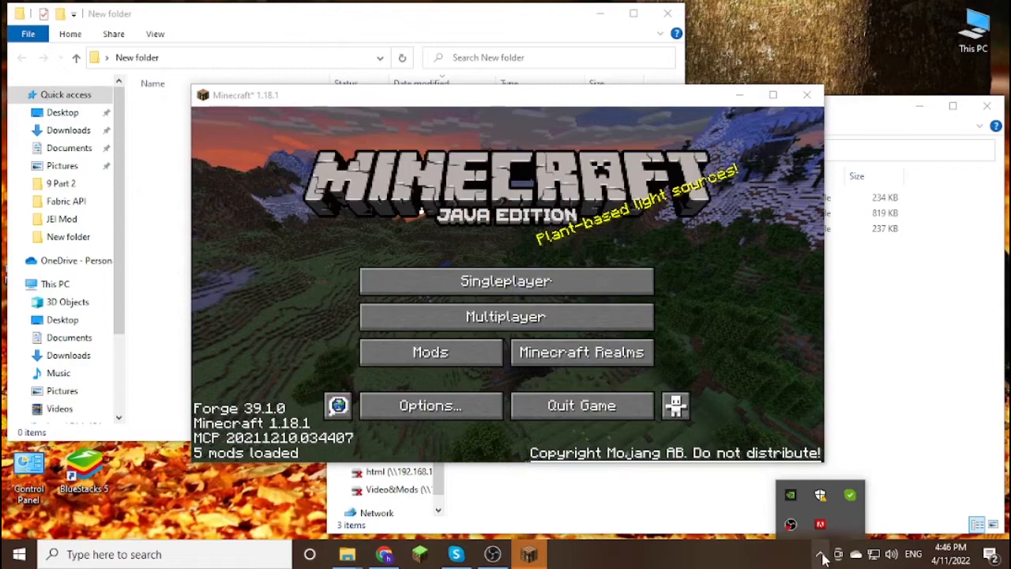
pyautogui.click(430, 353)
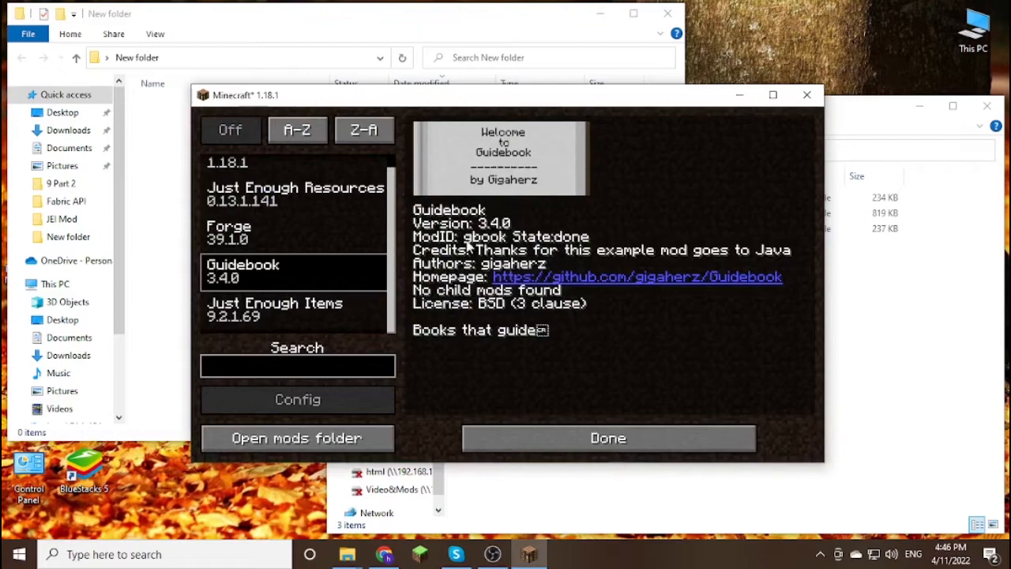
pyautogui.moveTo(535, 420)
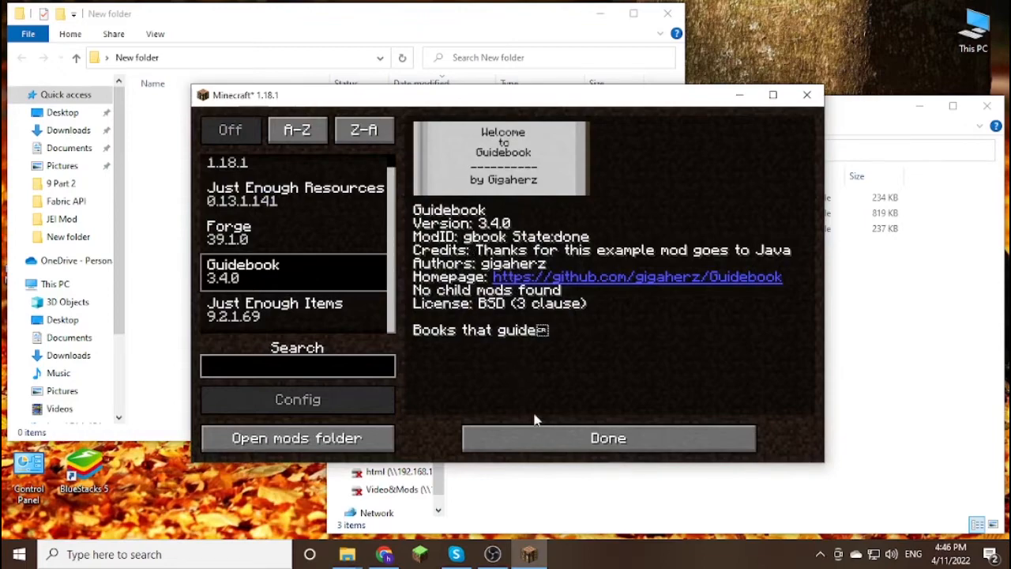
pyautogui.click(607, 438)
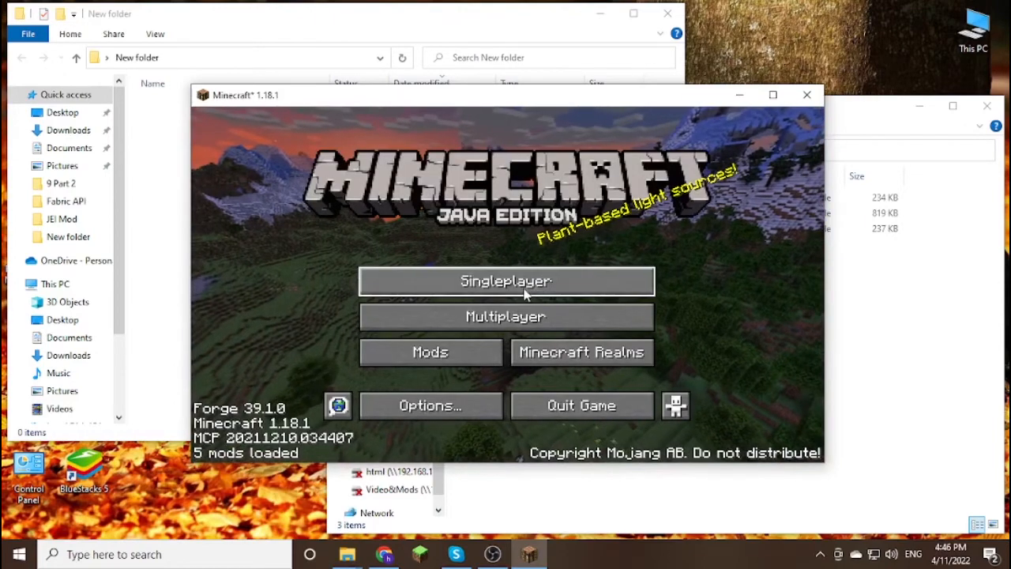
# Create a new singleplayer world in Creative mode and maximise the game window.
pyautogui.click(505, 282)
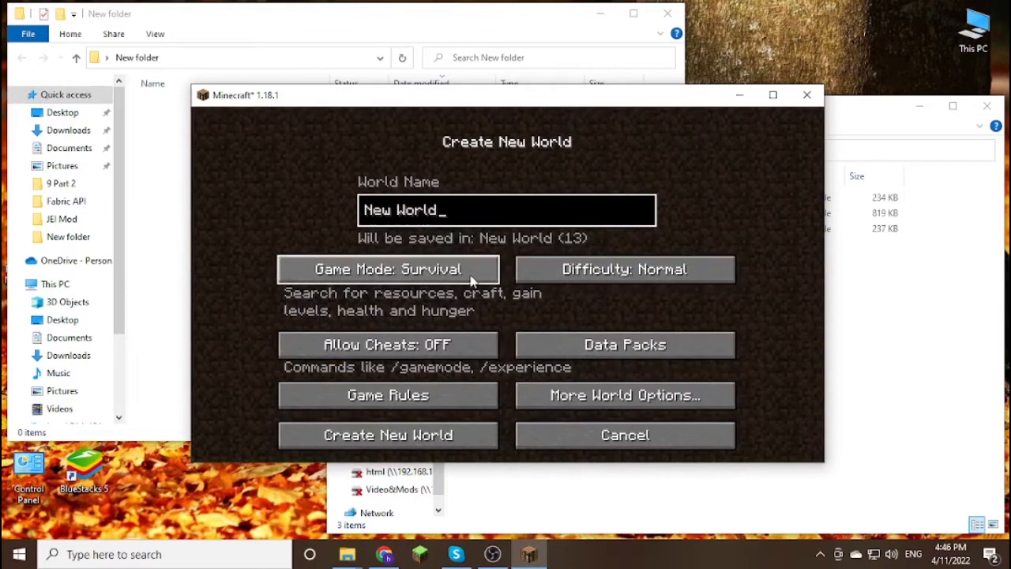
pyautogui.click(388, 269)
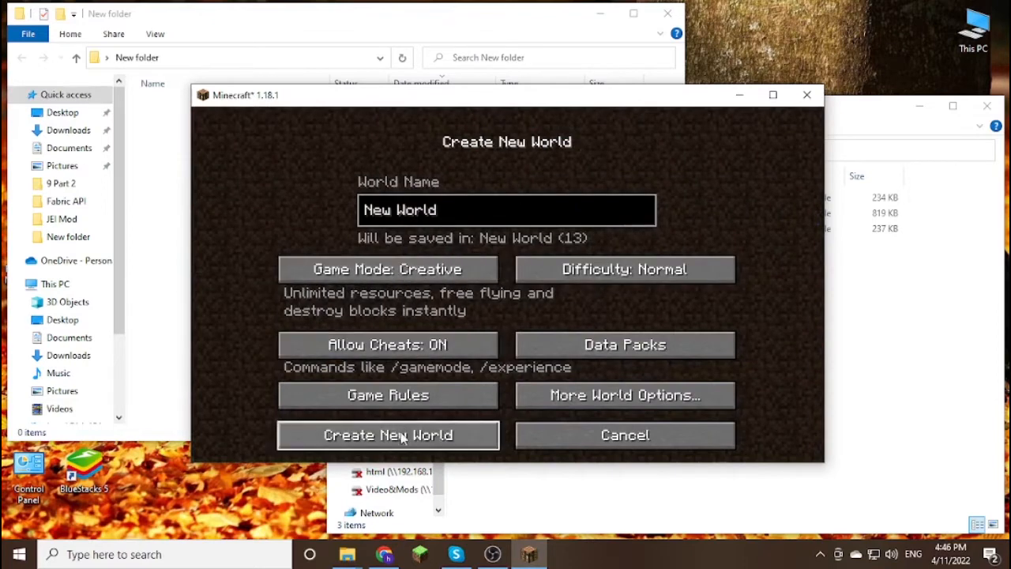
pyautogui.click(389, 436)
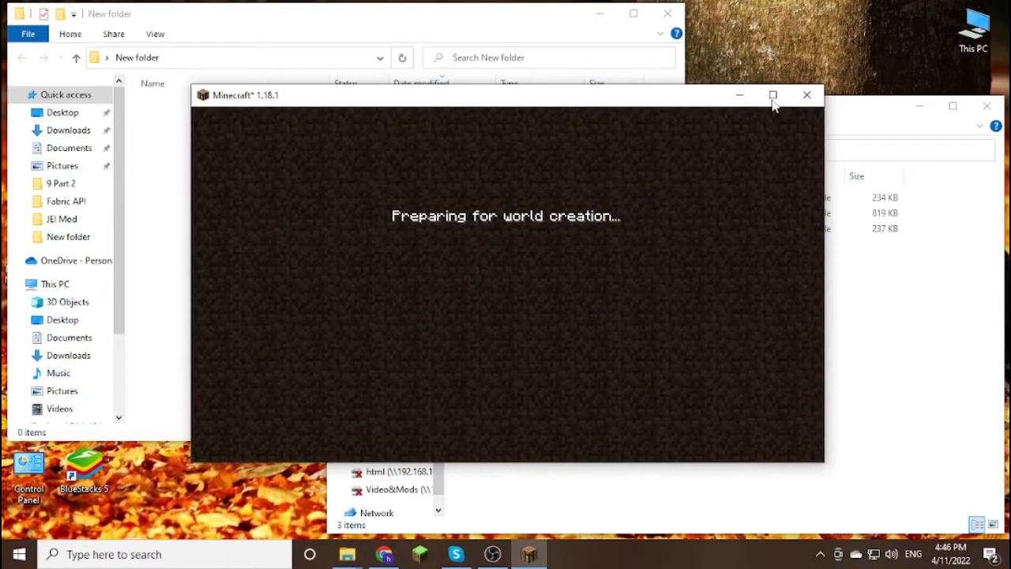
pyautogui.click(771, 95)
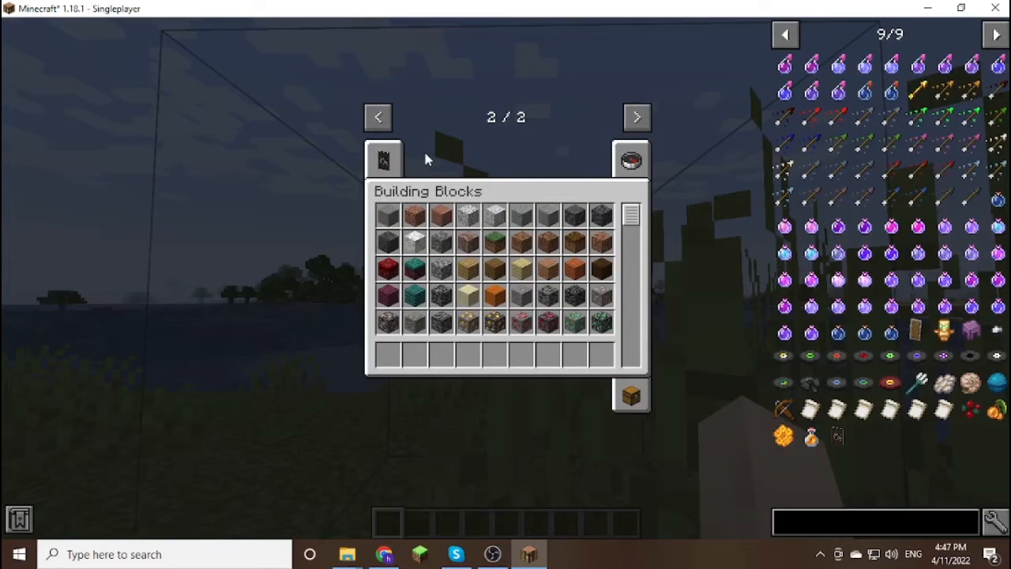
# Take the Guidebook from its creative inventory tab and open it.
pyautogui.click(385, 158)
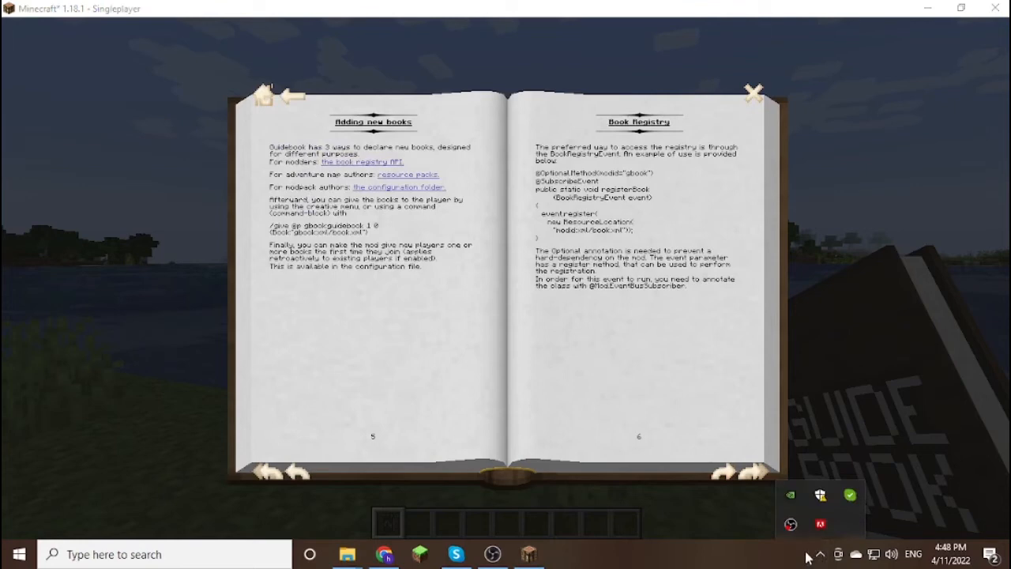
# Page through Resource Packs, Configuration, Recipe Keys and Templates to page 27, then close the book.
pyautogui.click(732, 474)
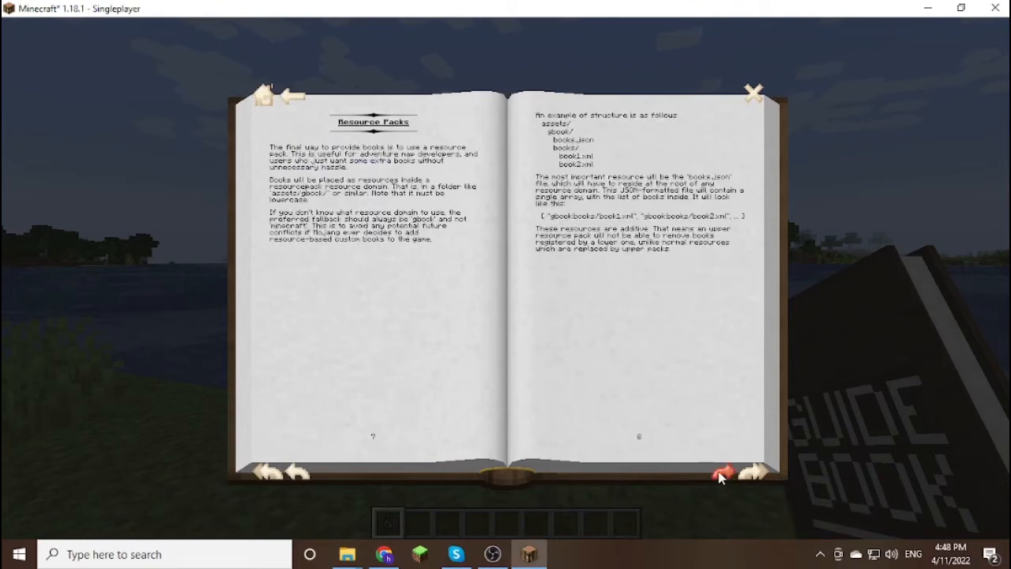
pyautogui.click(750, 472)
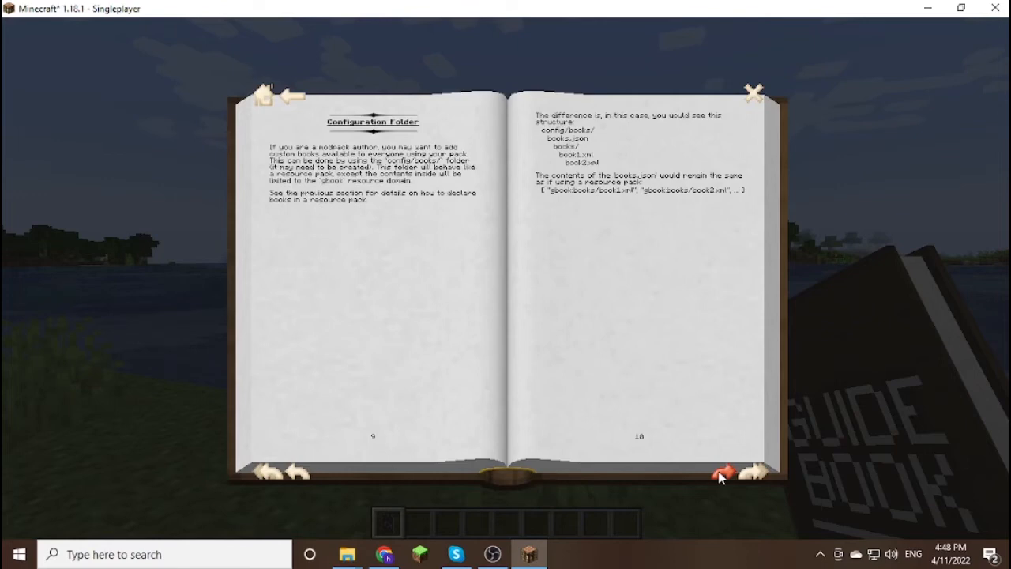
pyautogui.click(725, 473)
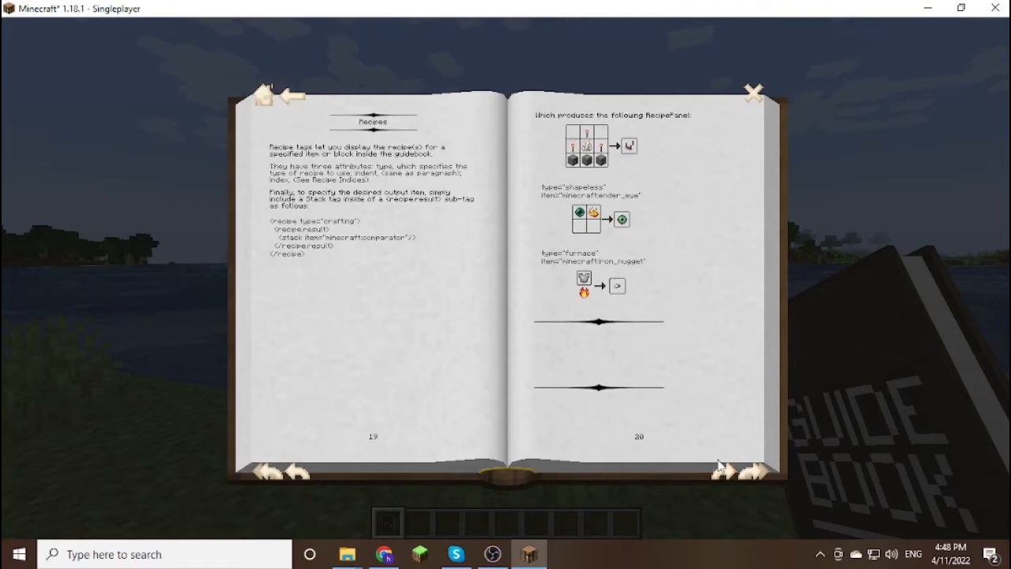
pyautogui.click(740, 474)
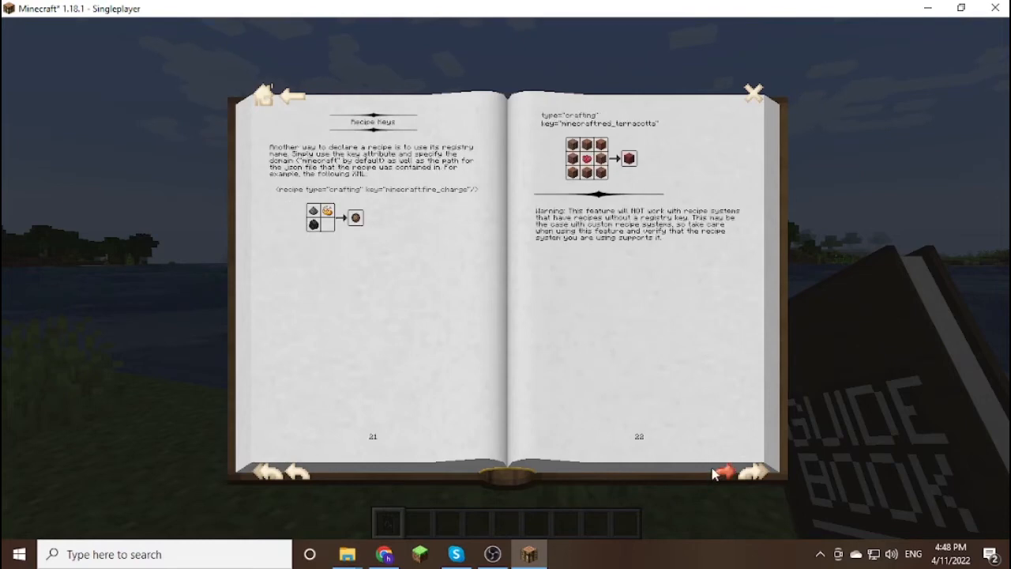
pyautogui.click(752, 471)
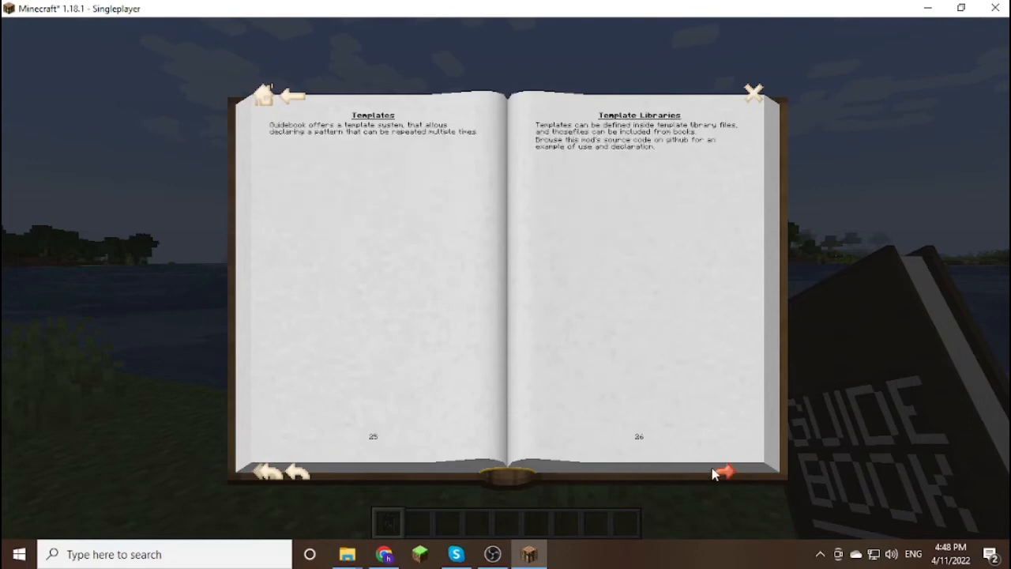
pyautogui.click(733, 470)
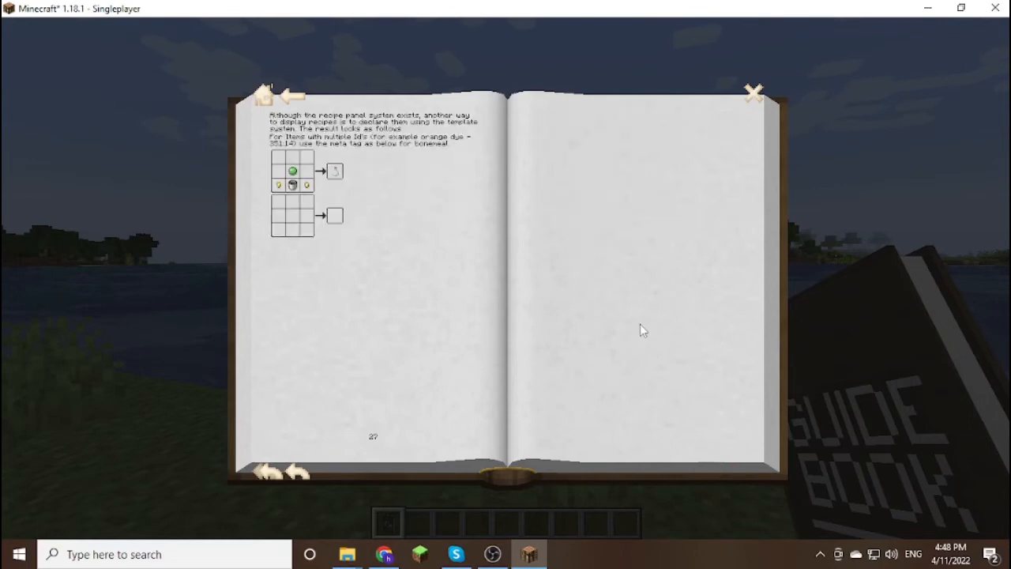
pyautogui.moveTo(653, 322)
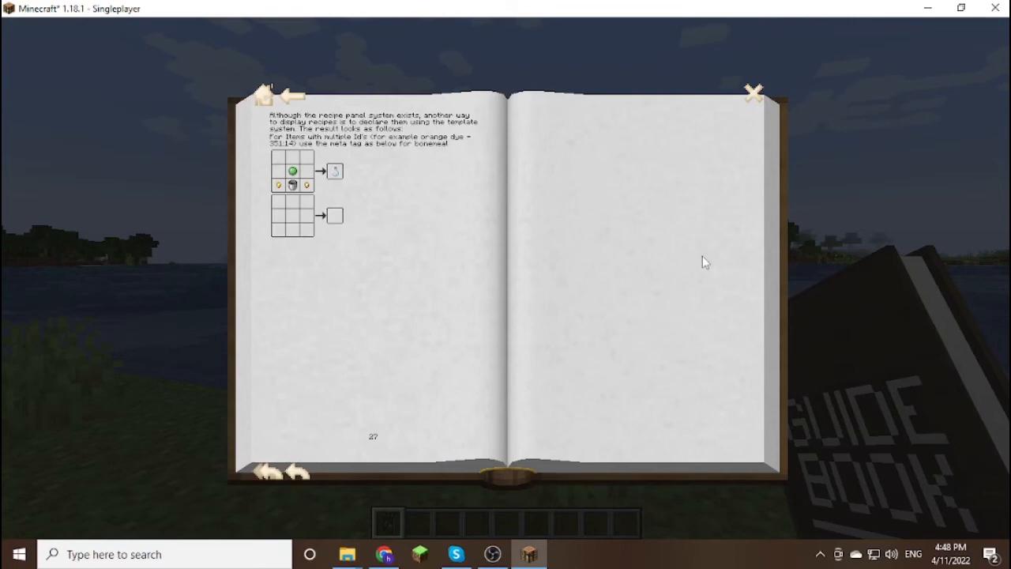
pyautogui.click(751, 95)
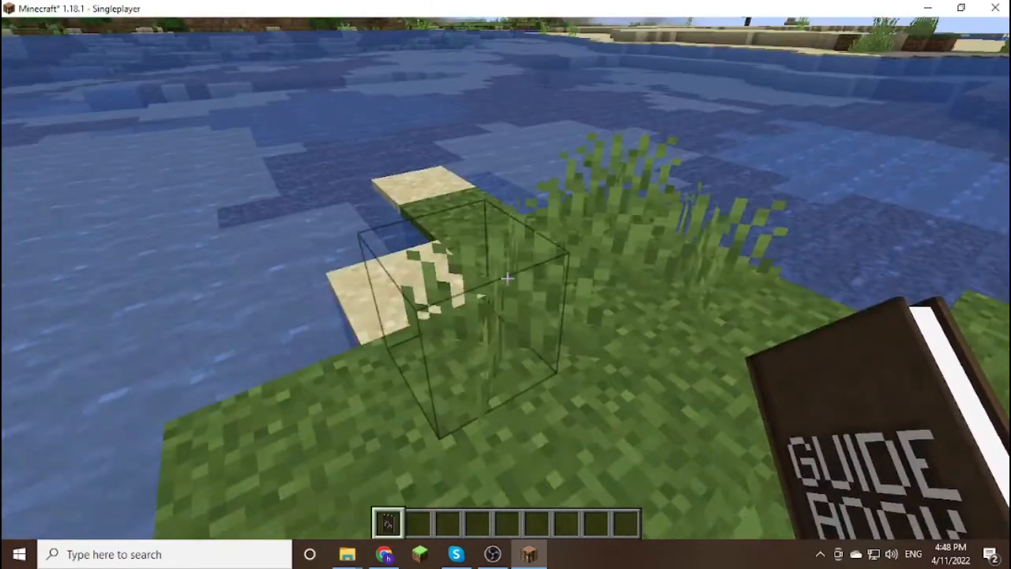
pyautogui.moveTo(506, 277)
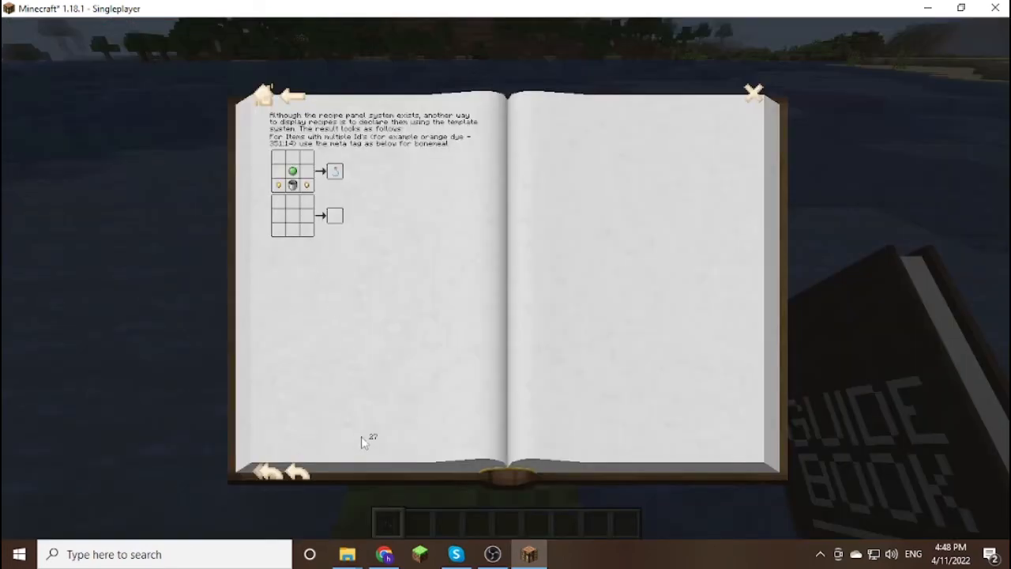
pyautogui.moveTo(324, 172)
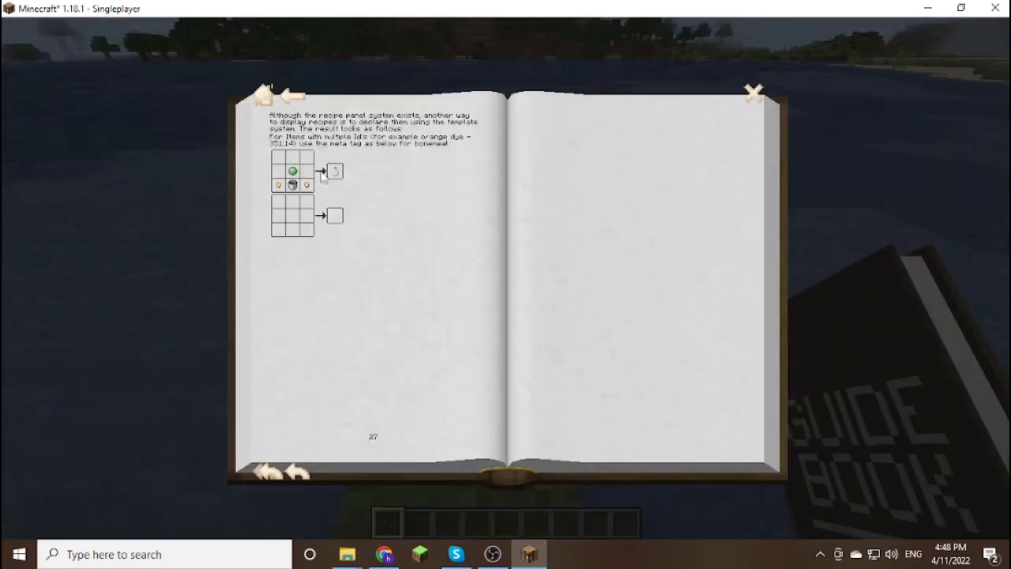
pyautogui.moveTo(294, 189)
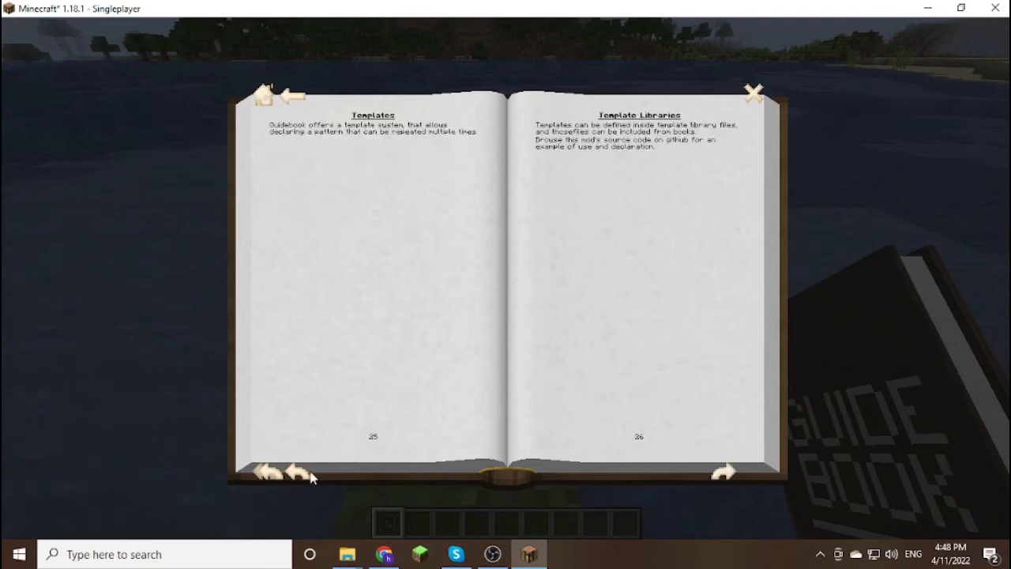
pyautogui.click(297, 471)
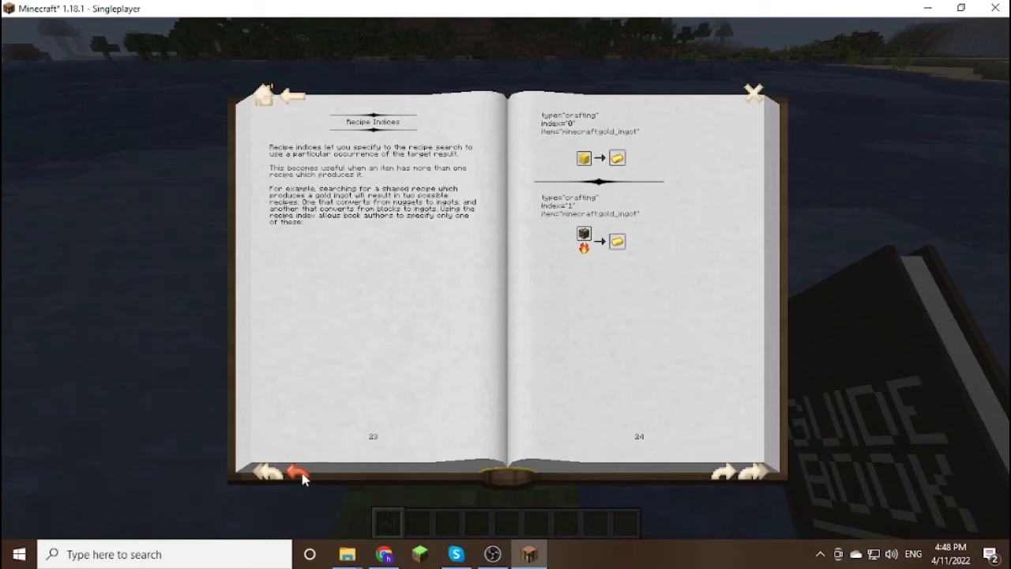
pyautogui.moveTo(306, 471)
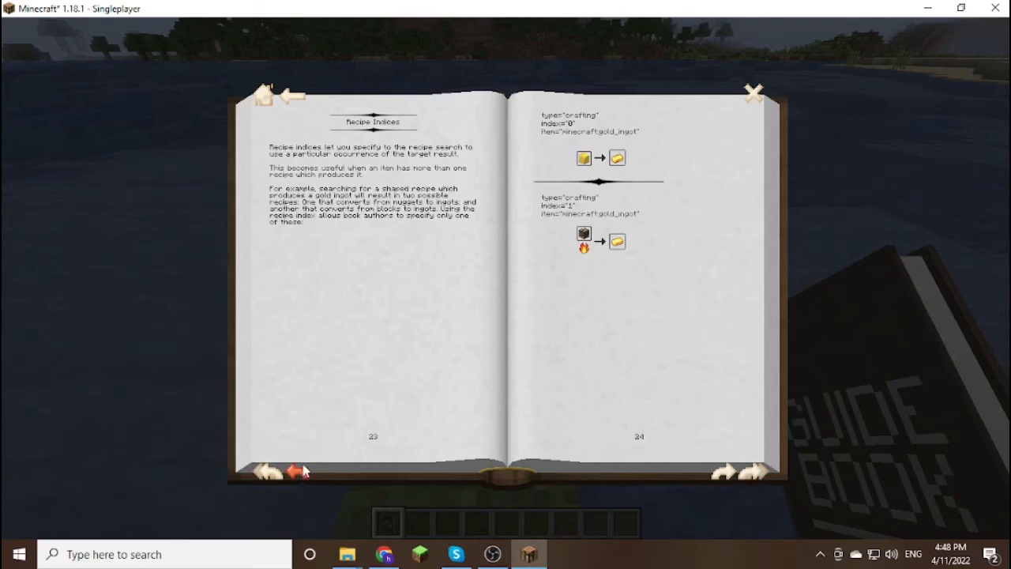
pyautogui.moveTo(308, 461)
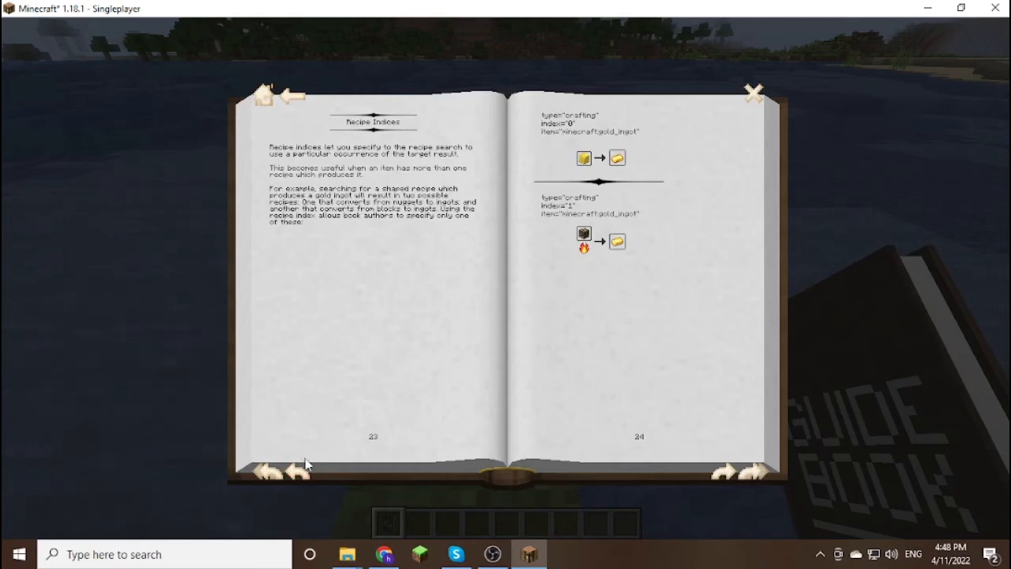
pyautogui.click(278, 468)
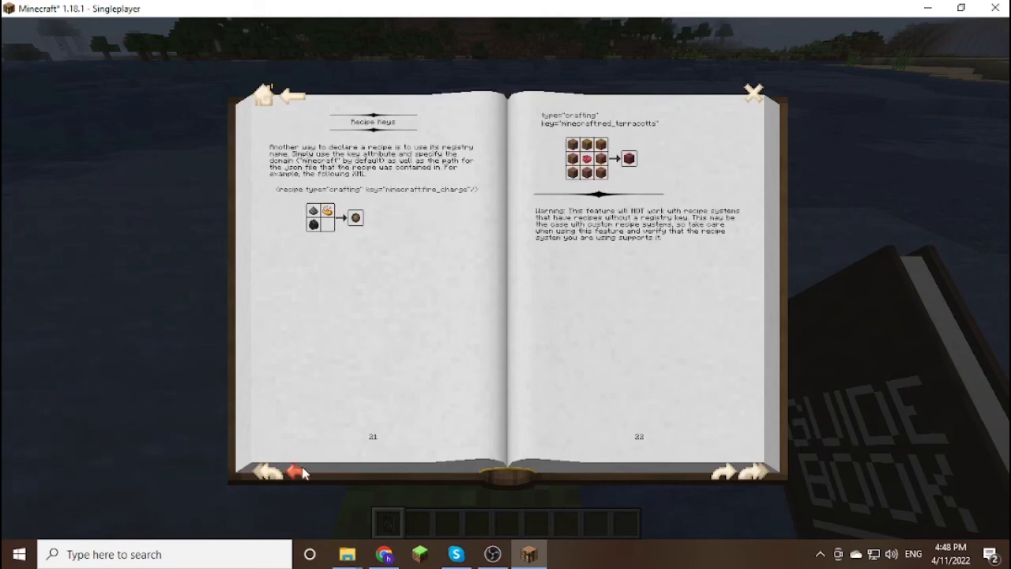
pyautogui.click(272, 470)
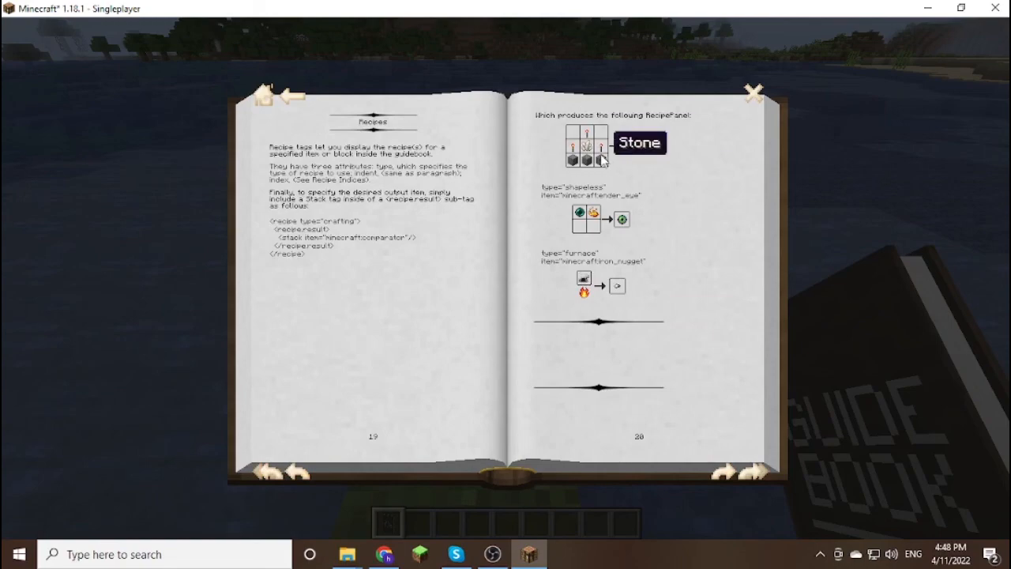
pyautogui.moveTo(603, 146)
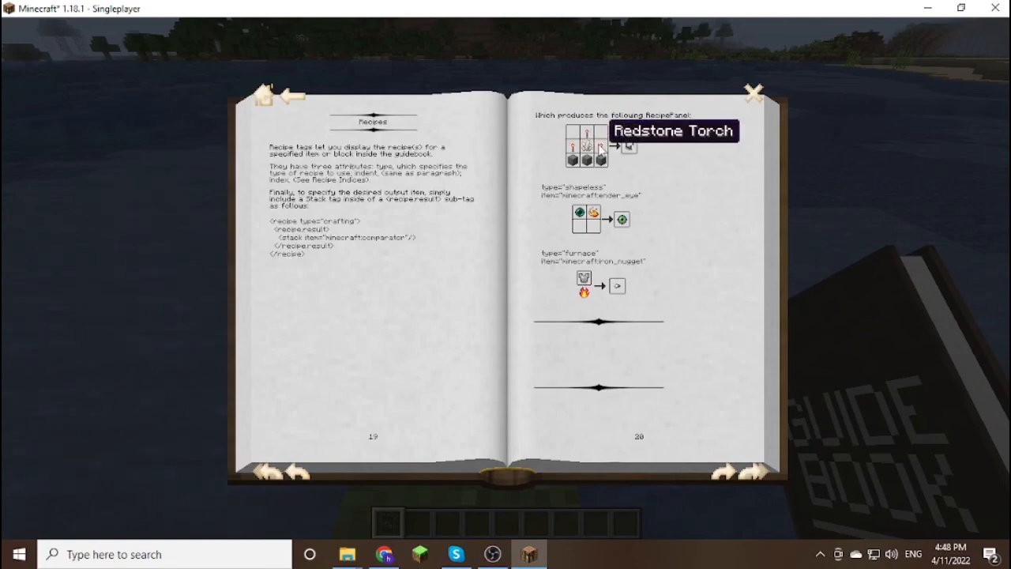
pyautogui.click(751, 95)
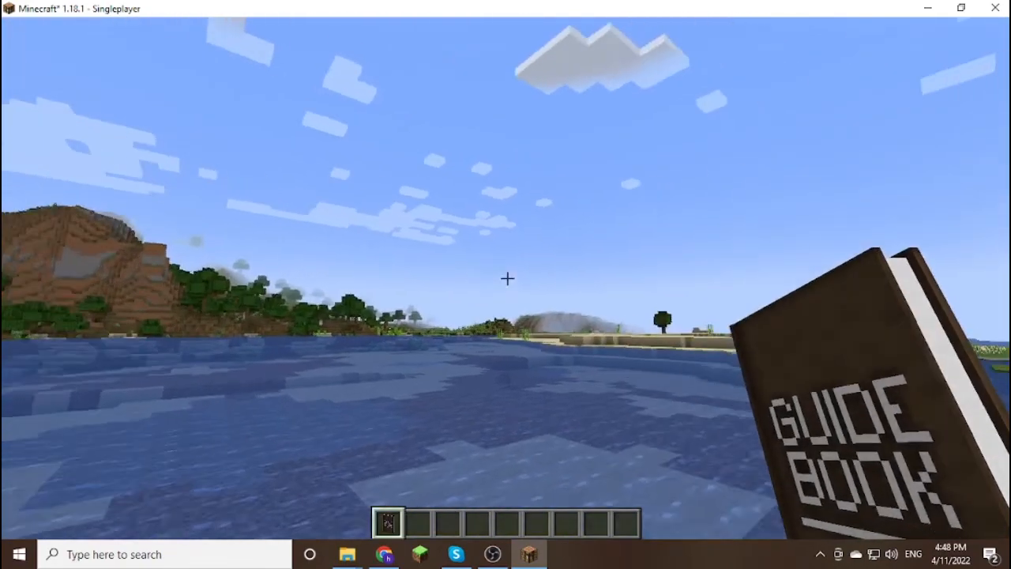